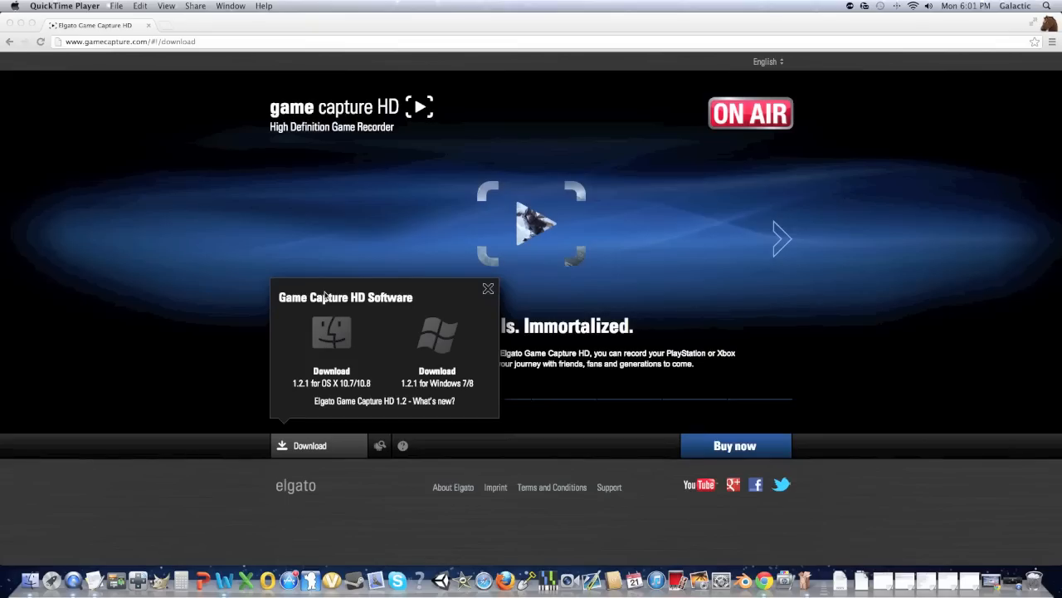
mouse_move(433, 324)
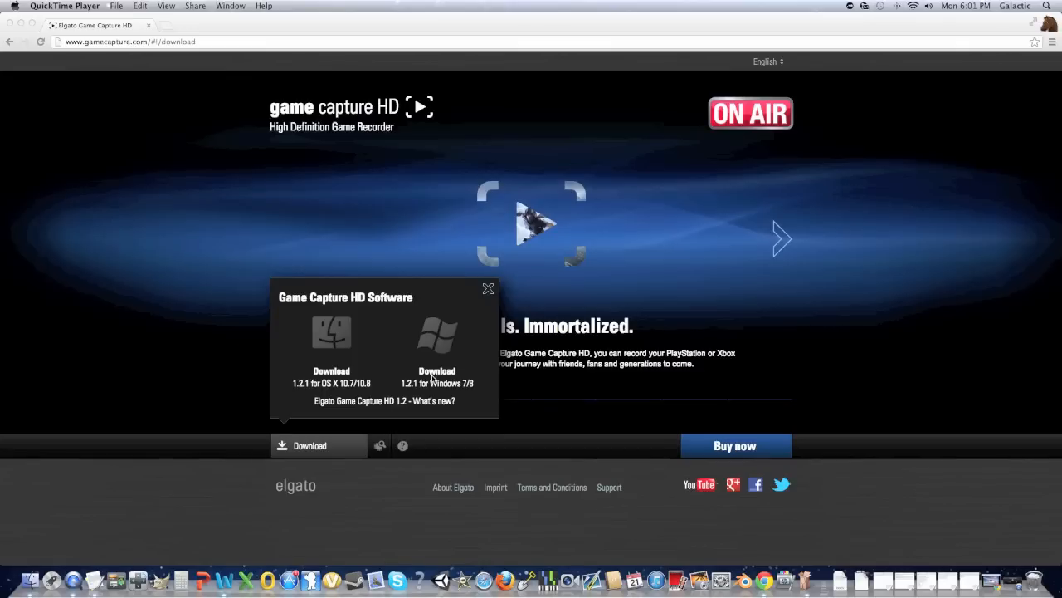
mouse_move(469, 389)
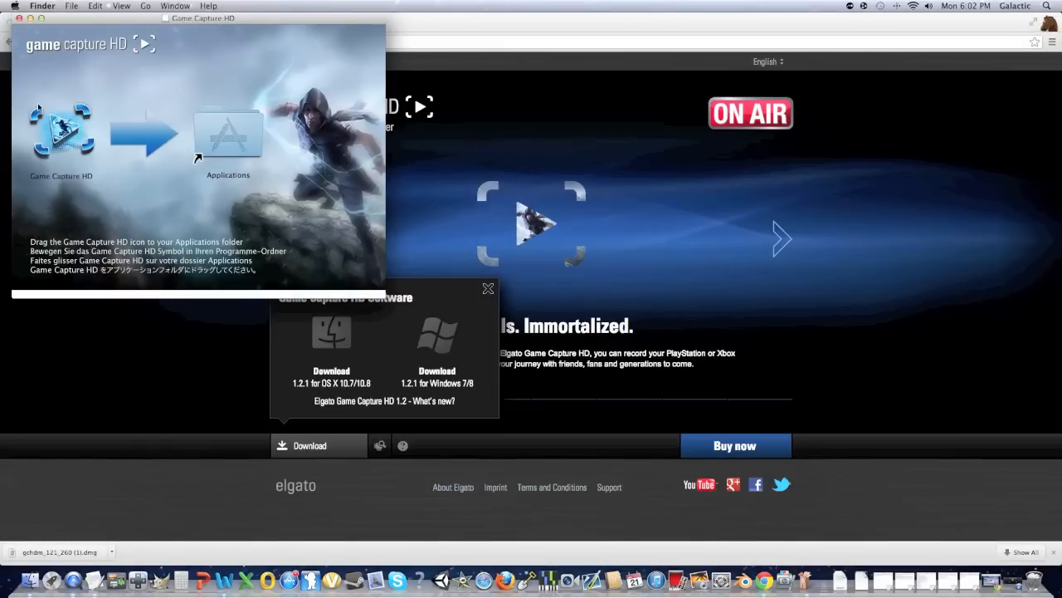
Step: Copy Game Capture HD from the disk image into the Applications folder
drag(60, 129, 229, 129)
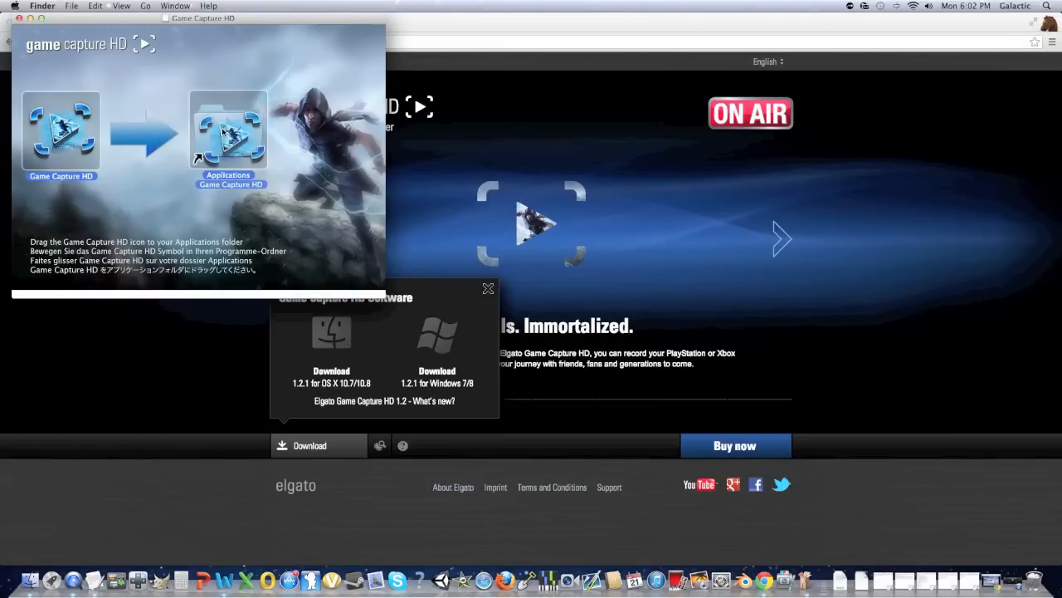
drag(62, 130, 229, 129)
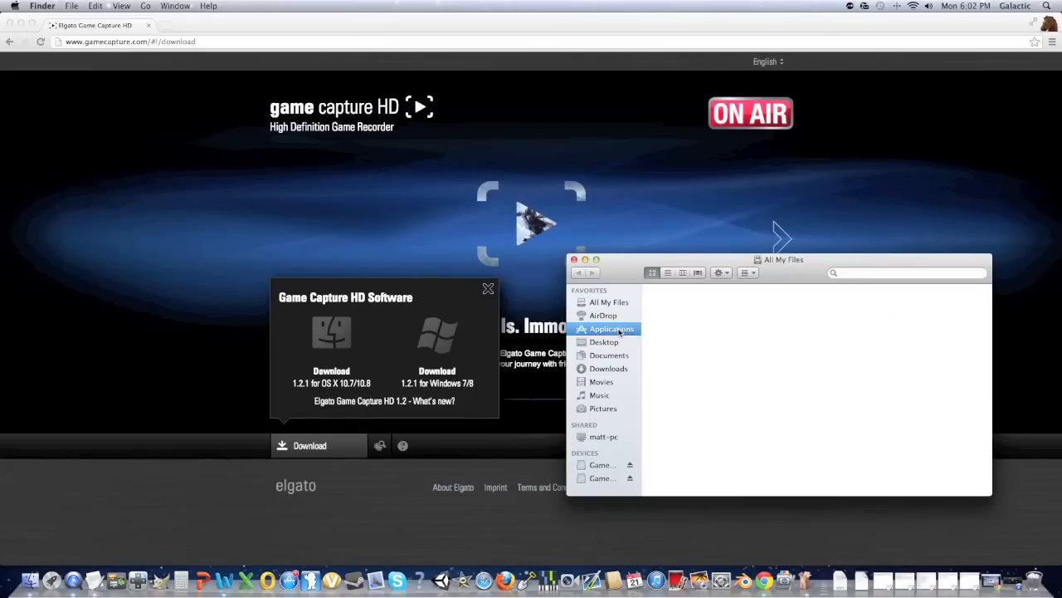
Step: Launch Game Capture HD from the Applications folder
click(611, 329)
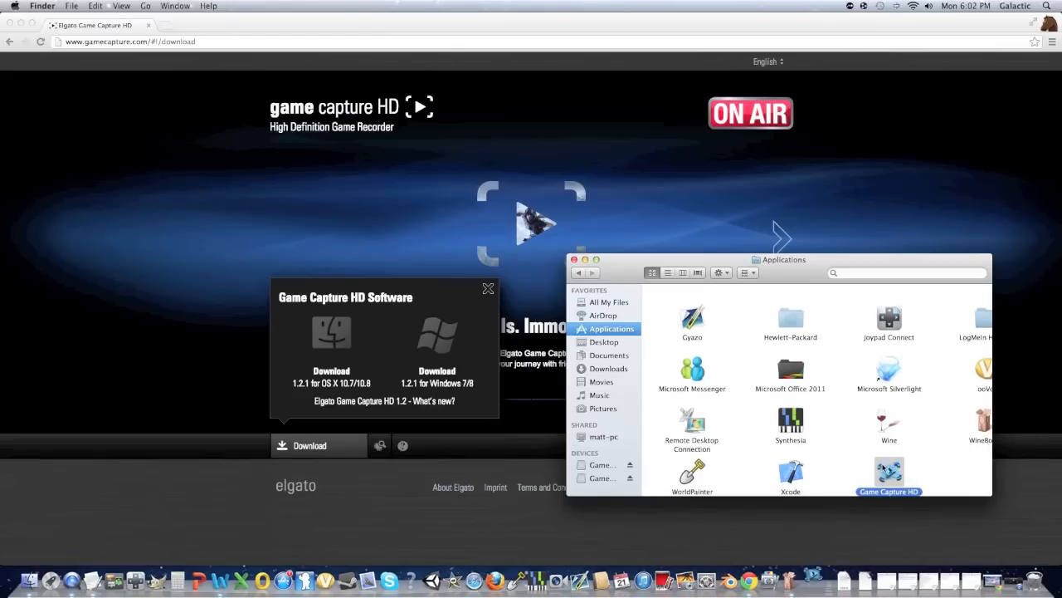
double_click(890, 472)
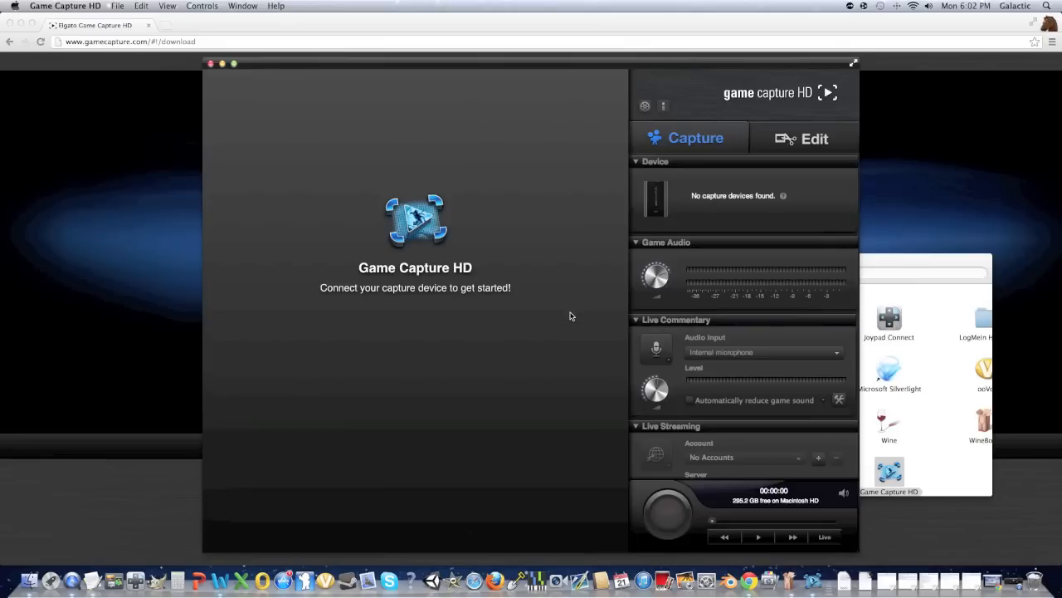
mouse_move(579, 312)
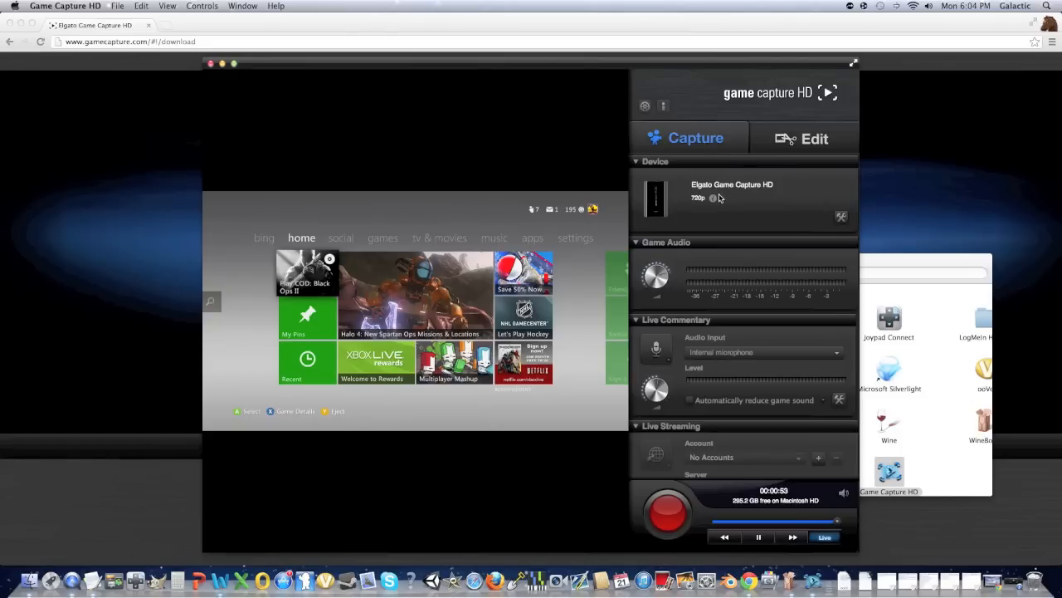
mouse_move(712, 197)
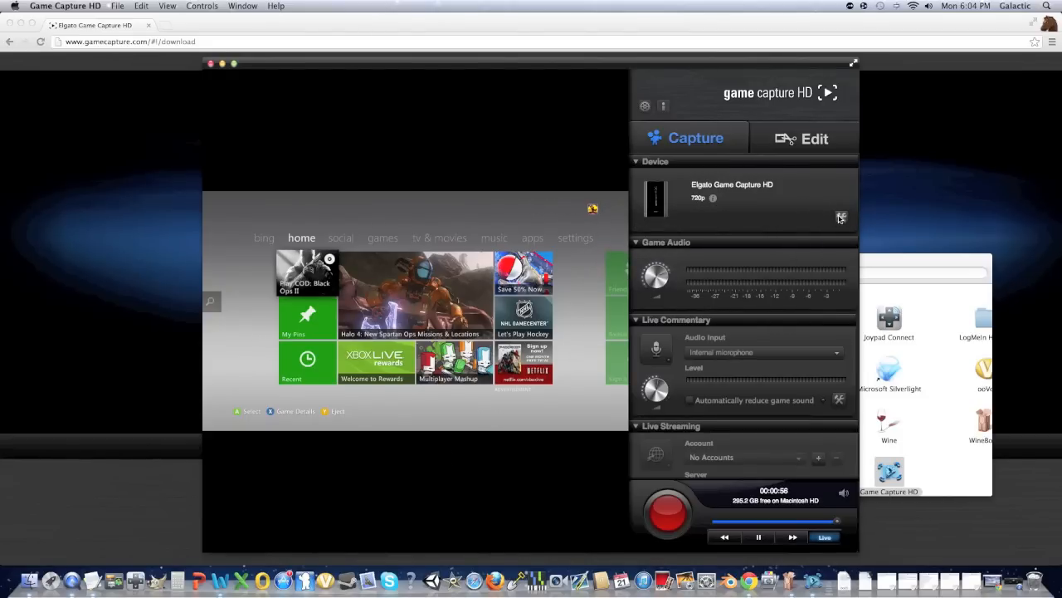
Step: Open the capture device settings from the wrench icon in the Device panel
click(840, 215)
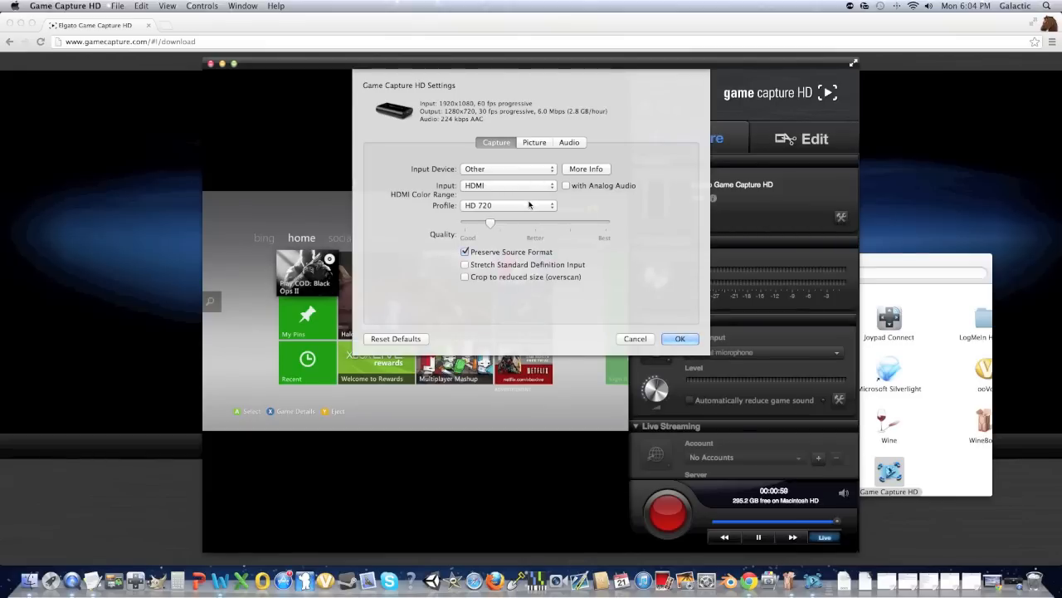
Step: Choose the HD 720 profile with Quality at Best, then review the Picture and Audio settings
click(508, 206)
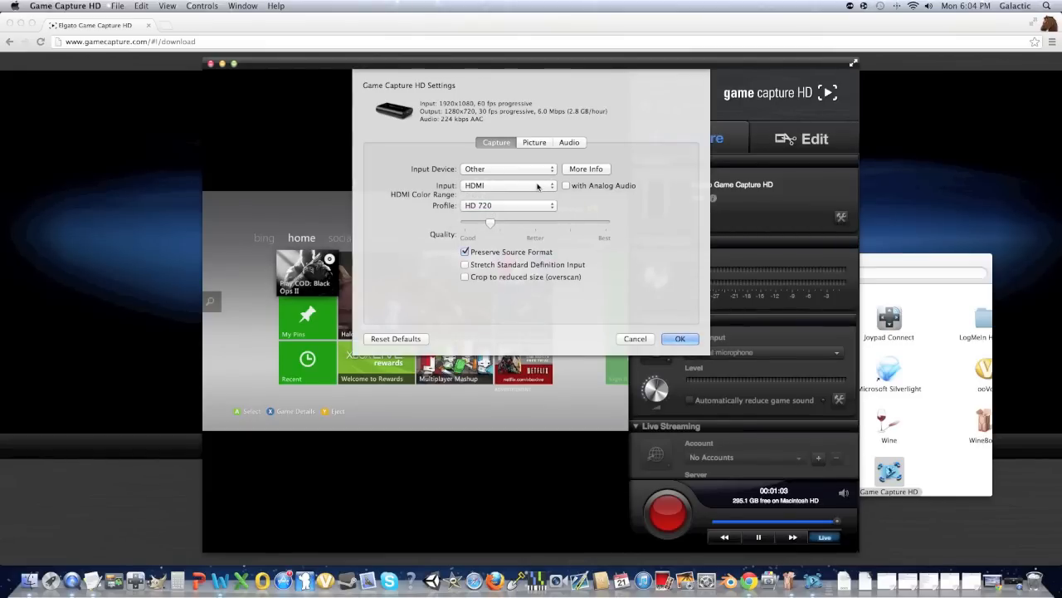
mouse_move(492, 221)
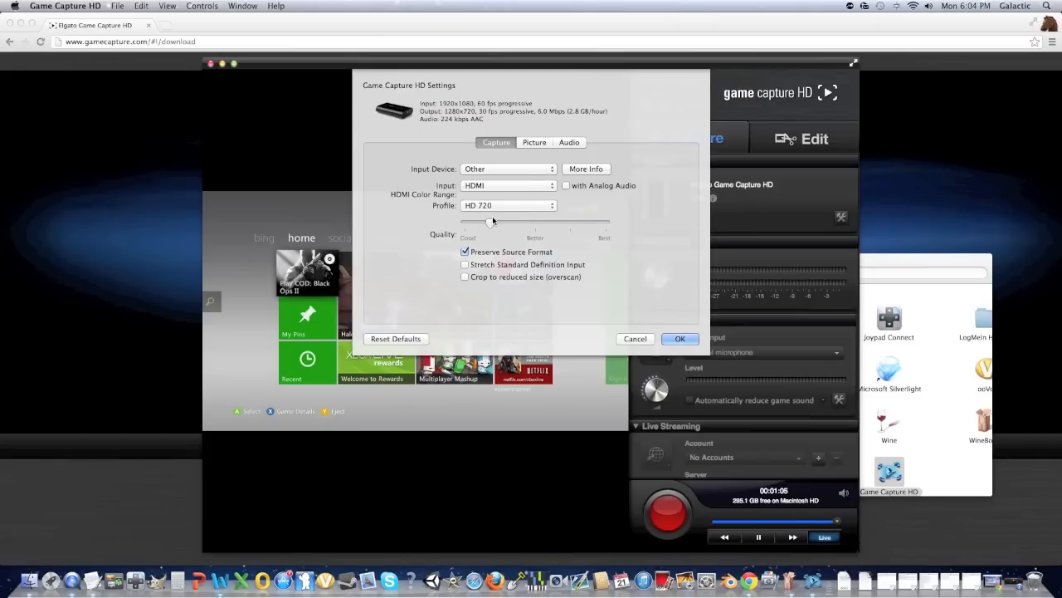
drag(491, 222, 605, 222)
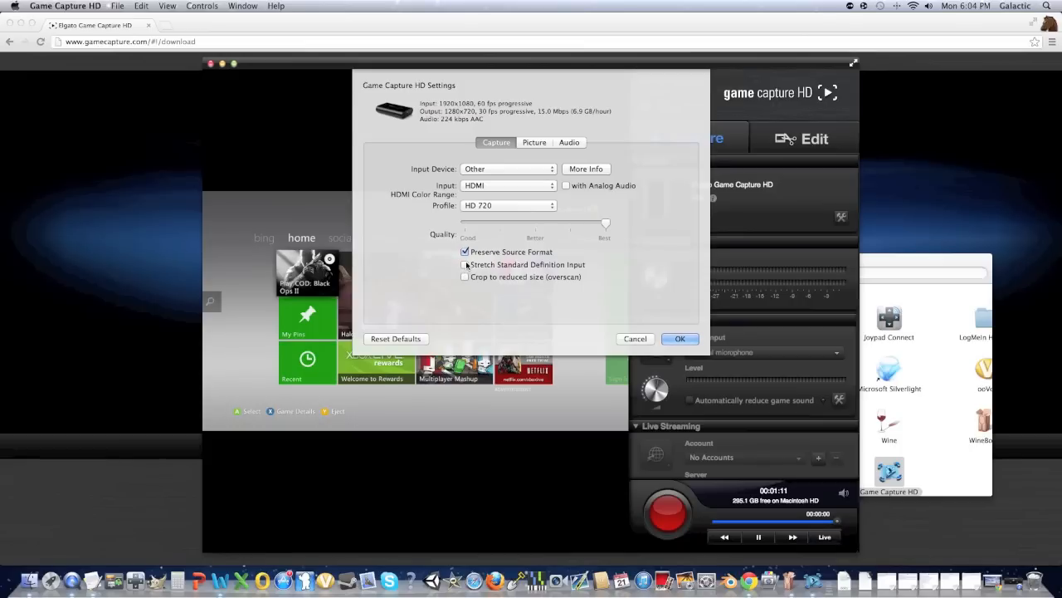
mouse_move(478, 253)
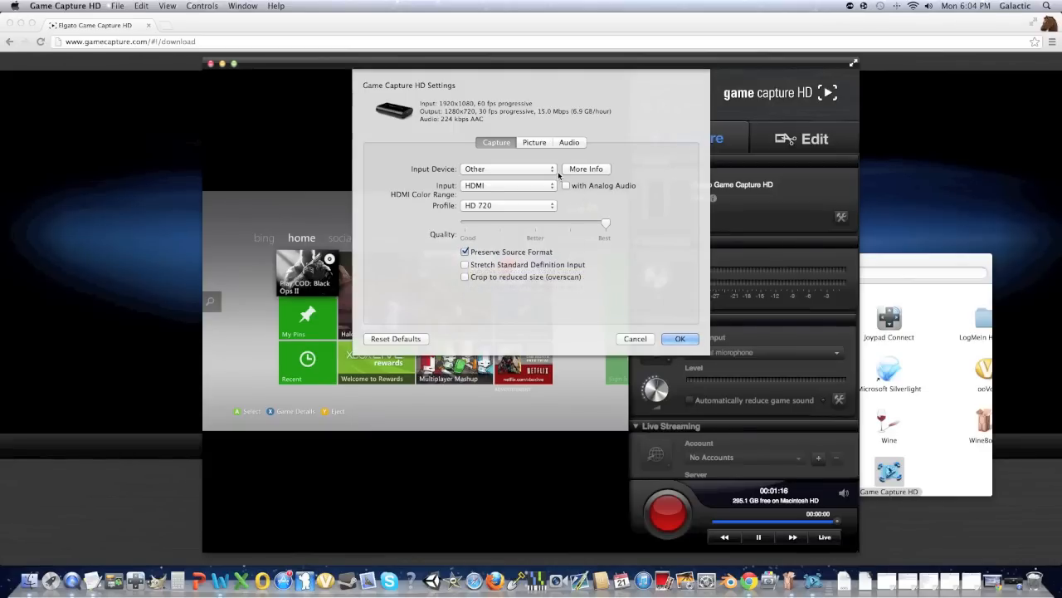
click(535, 143)
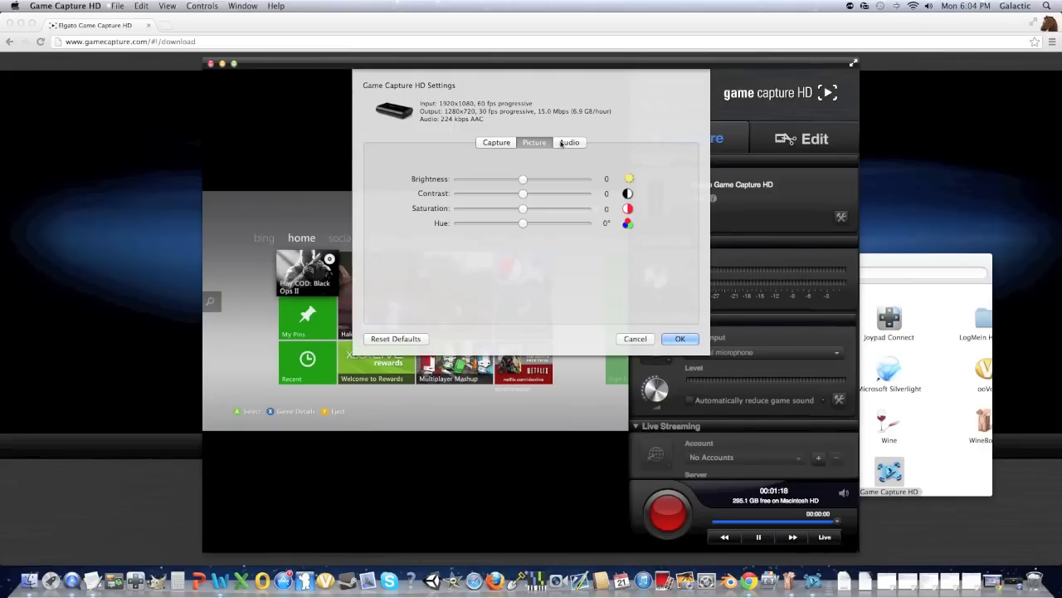
click(571, 143)
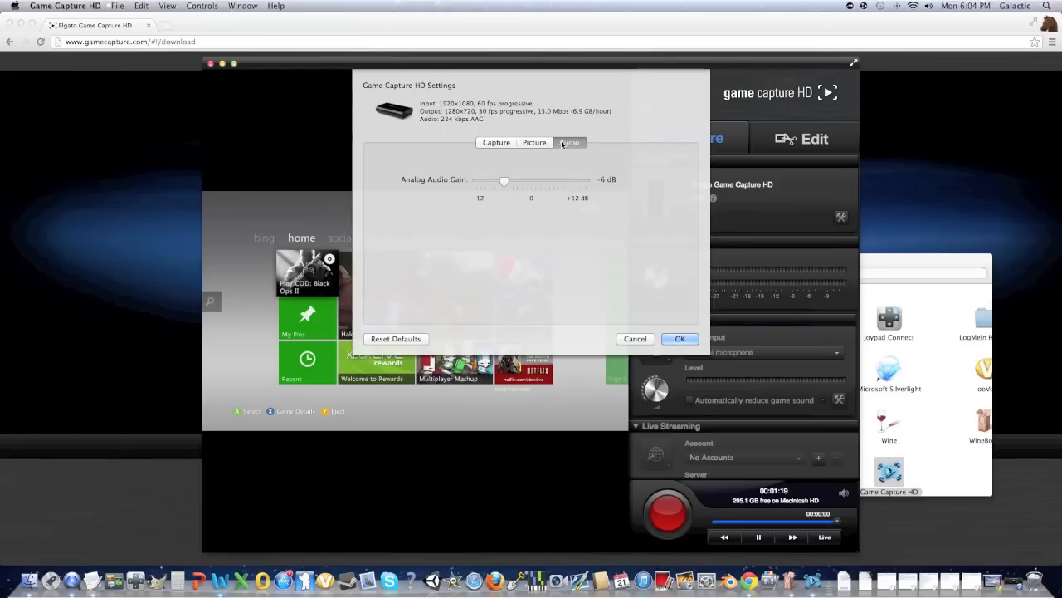
Step: Confirm HD 720 as the capture profile and apply the settings with OK
click(495, 143)
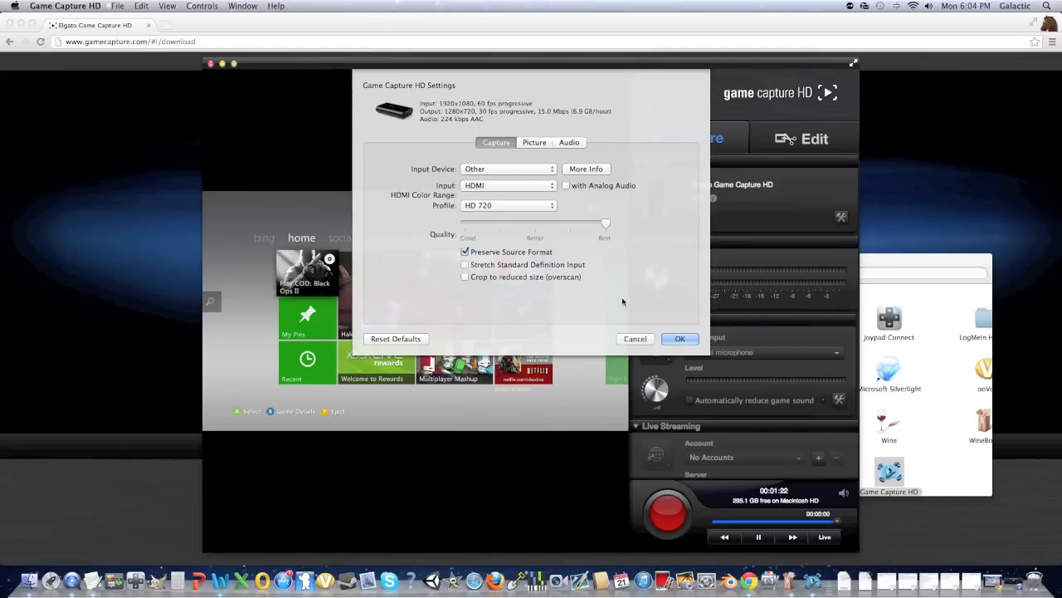
click(508, 205)
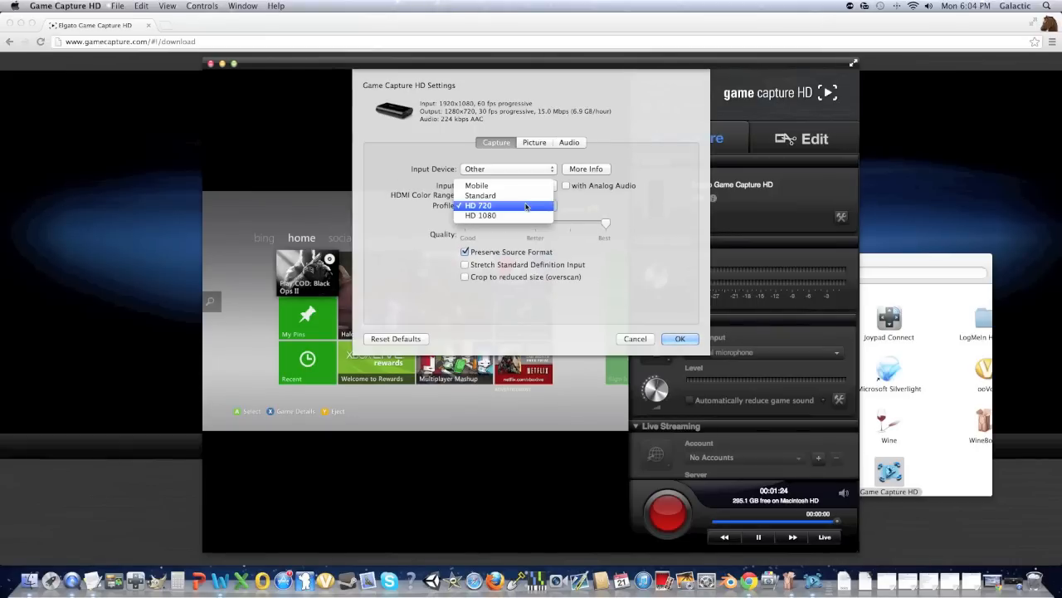
click(508, 169)
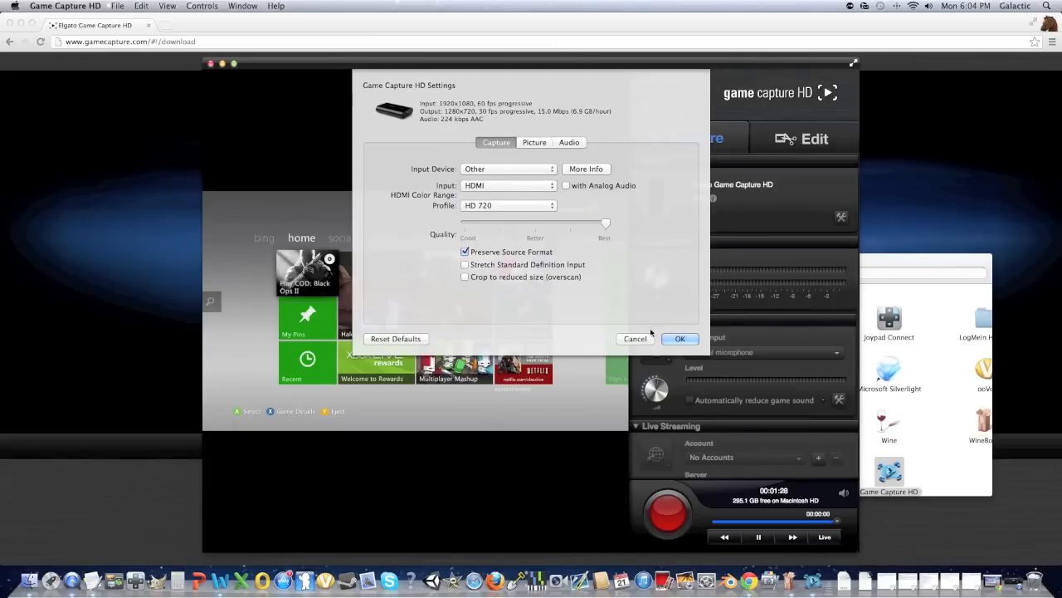
click(680, 338)
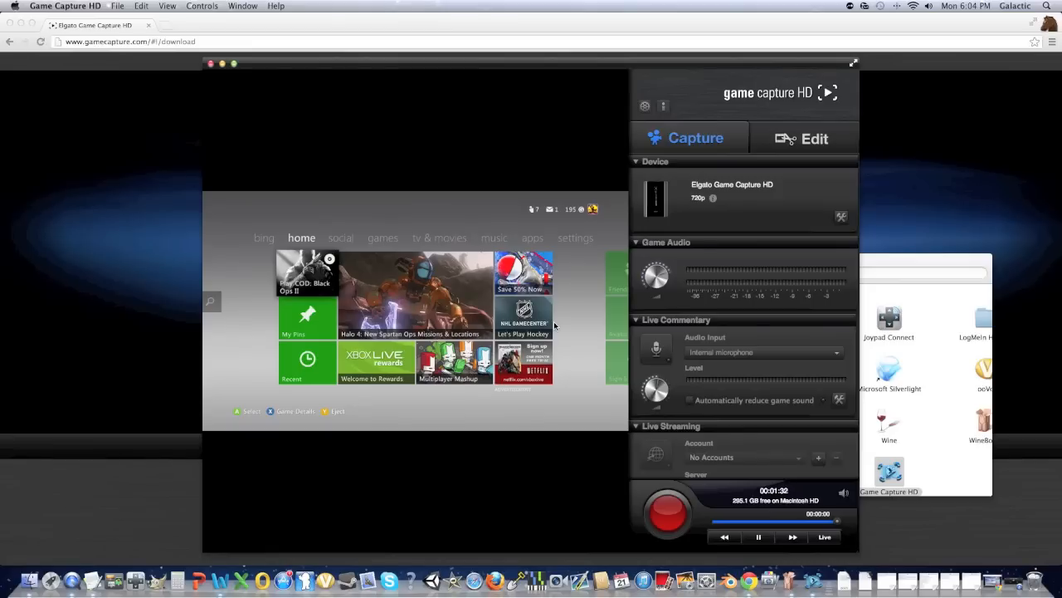
mouse_move(573, 323)
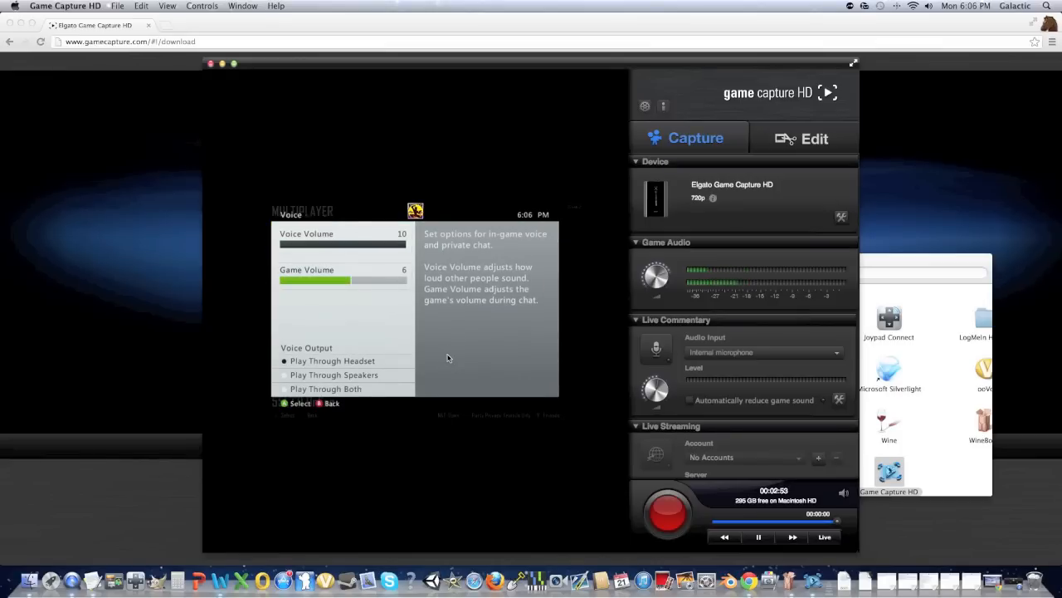
click(332, 360)
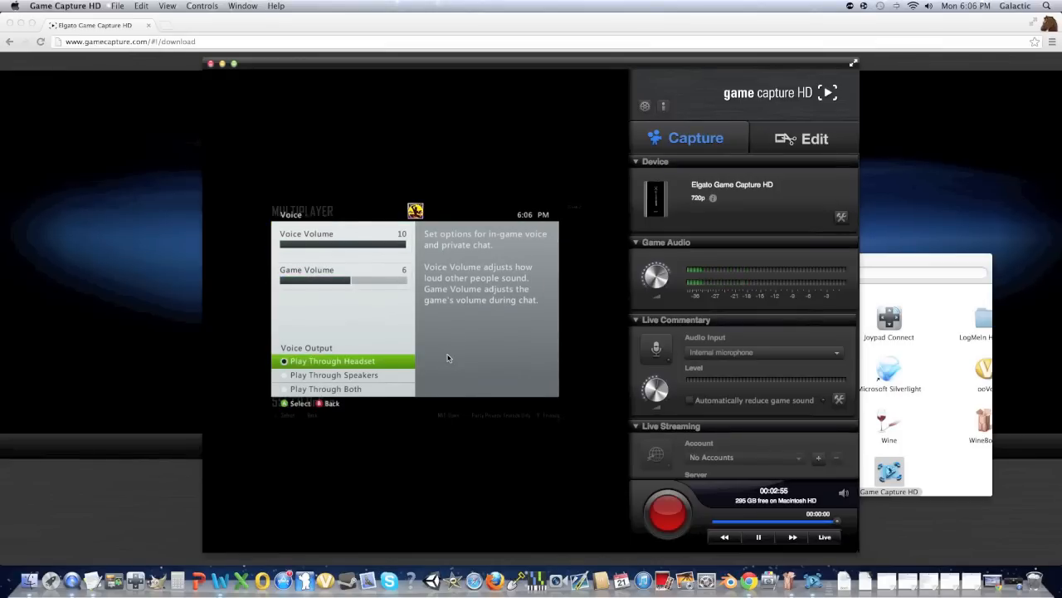
click(325, 389)
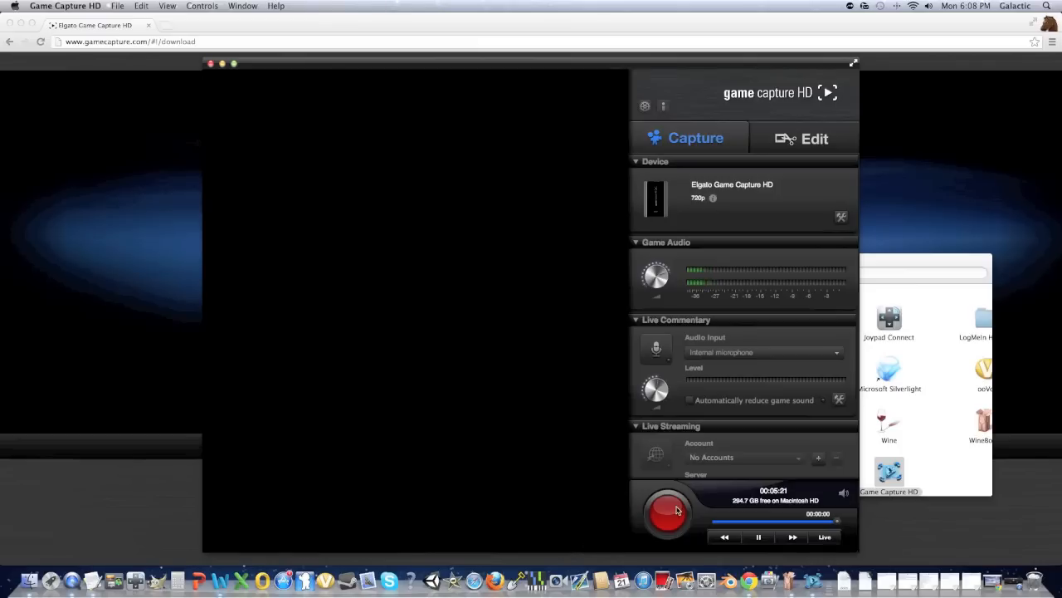
Step: Record a few seconds of Xbox gameplay and stop, landing in the video library
click(668, 512)
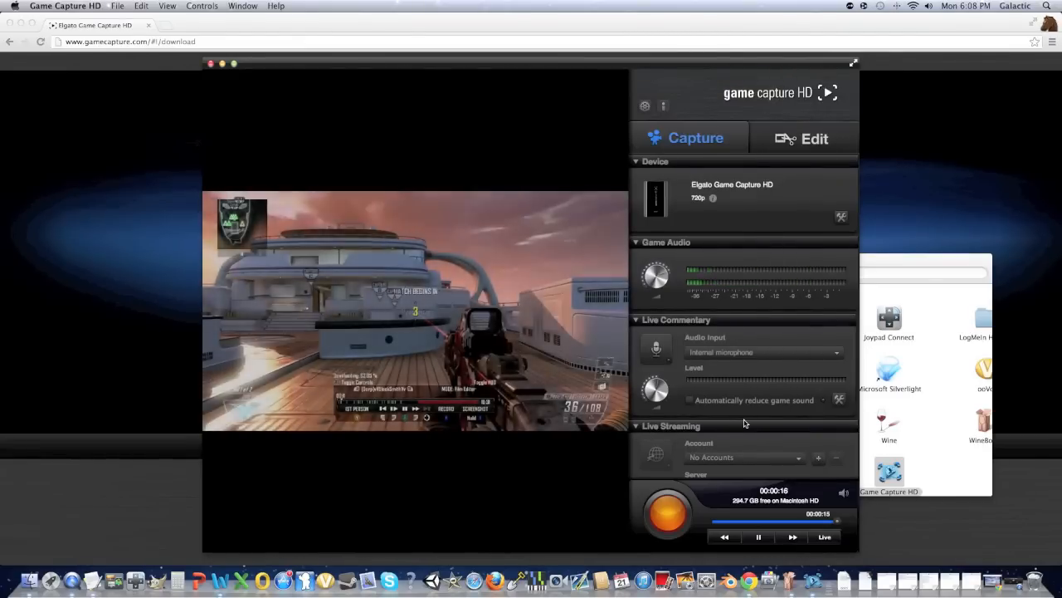
click(813, 140)
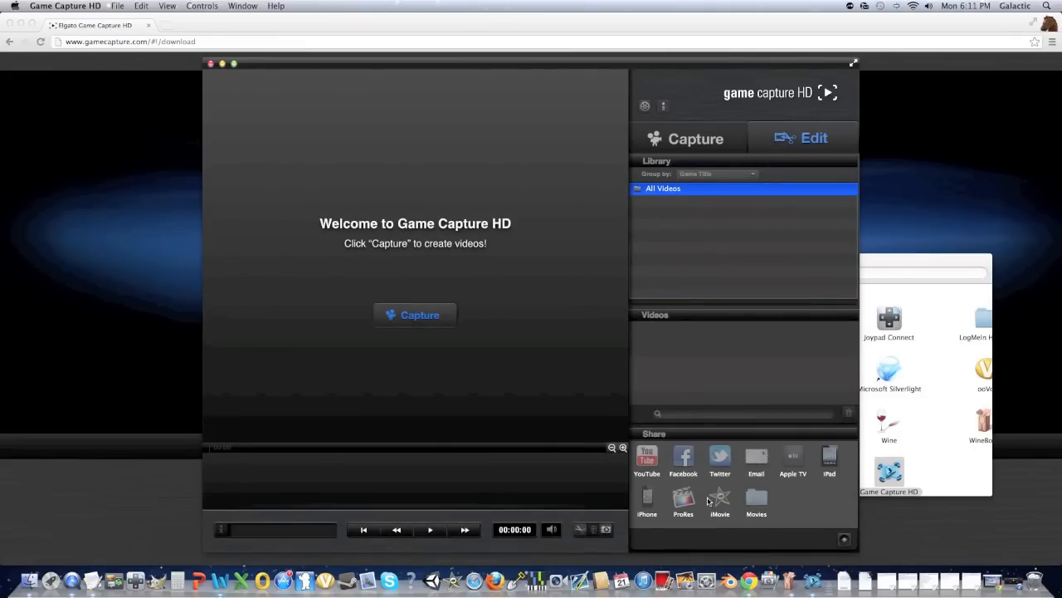
mouse_move(694, 265)
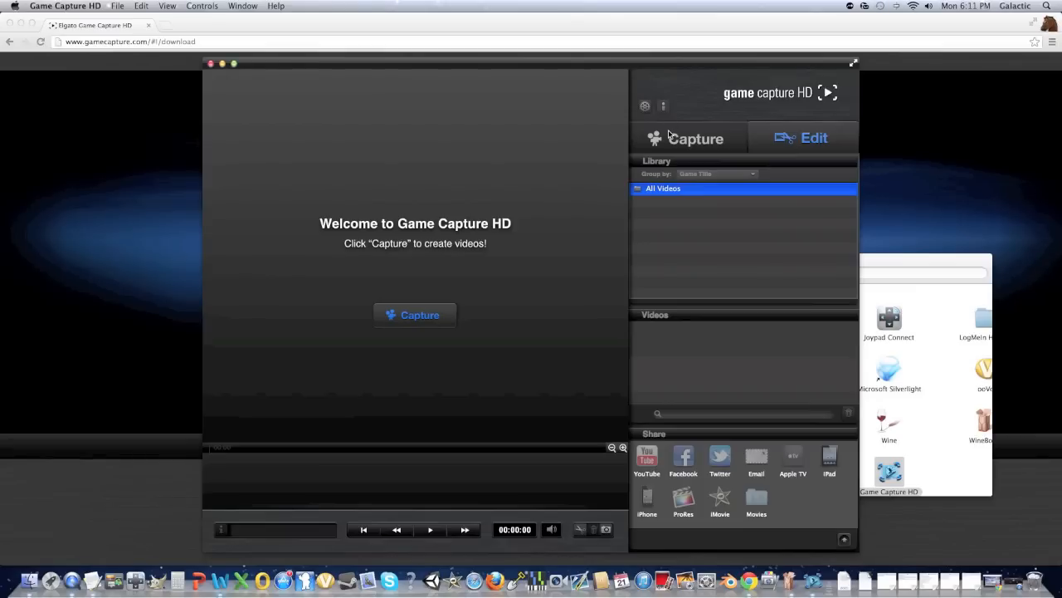
mouse_move(664, 107)
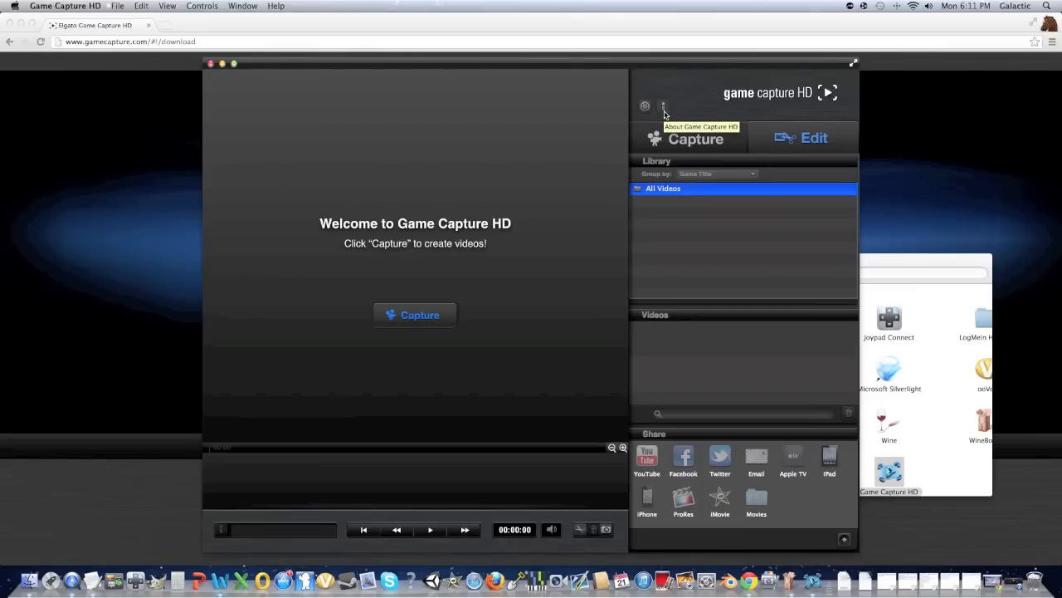
mouse_move(689, 126)
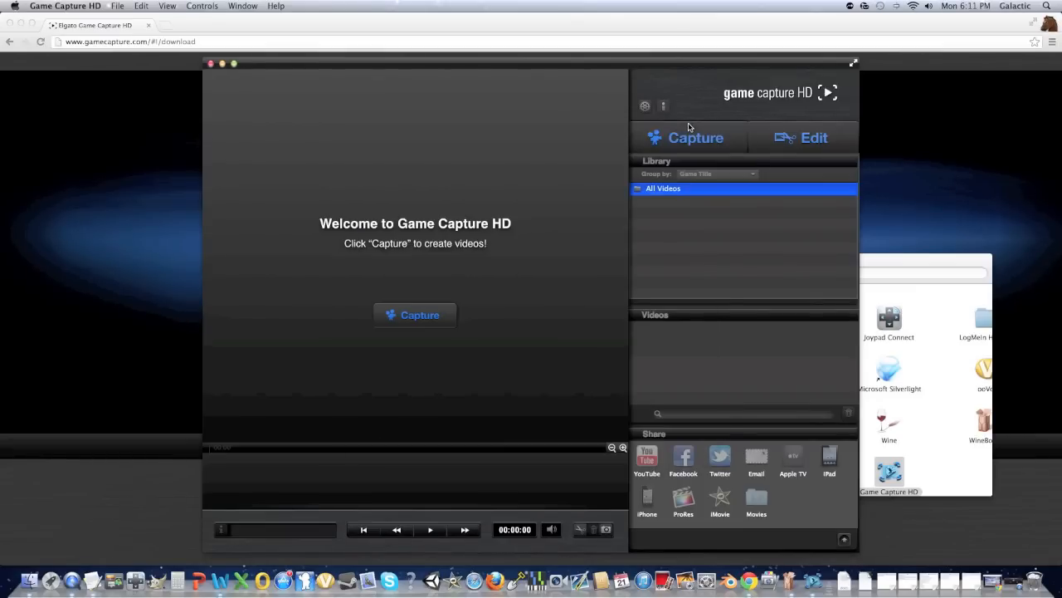
Step: Switch back to Capture mode showing the live gameplay preview
click(420, 316)
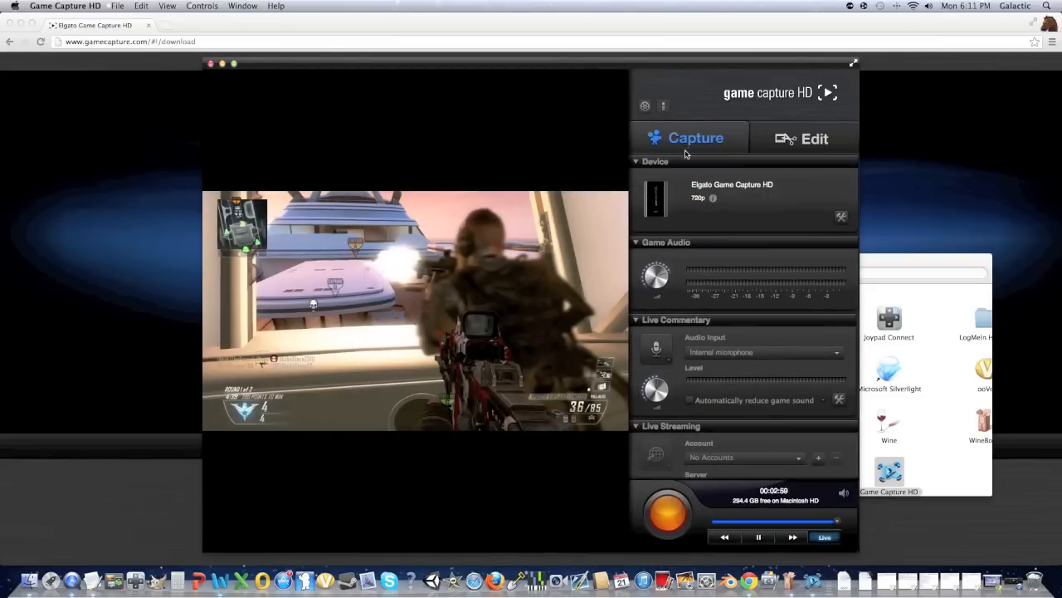